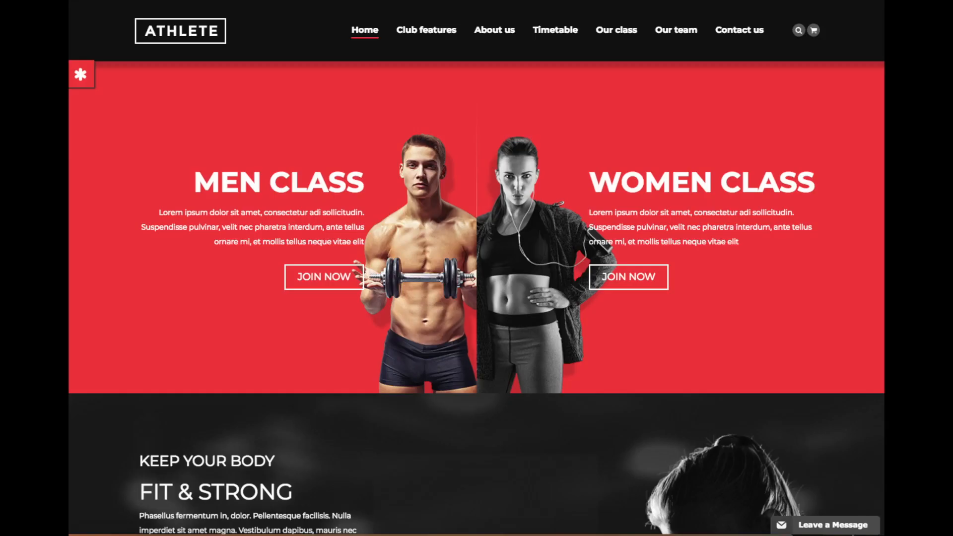
Step: Scroll down the Athlete gym theme demo, then back up to the top
scroll("down", 3)
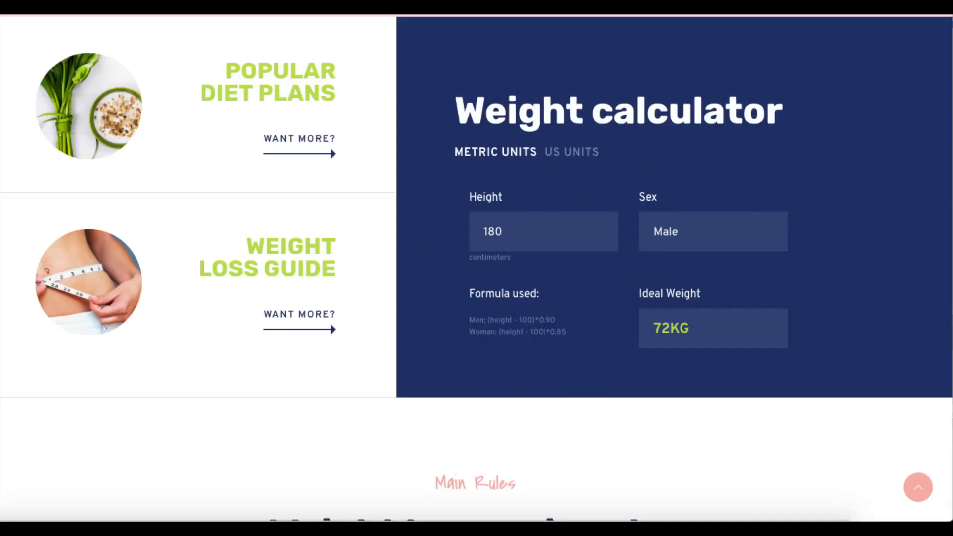
scroll("up", 3)
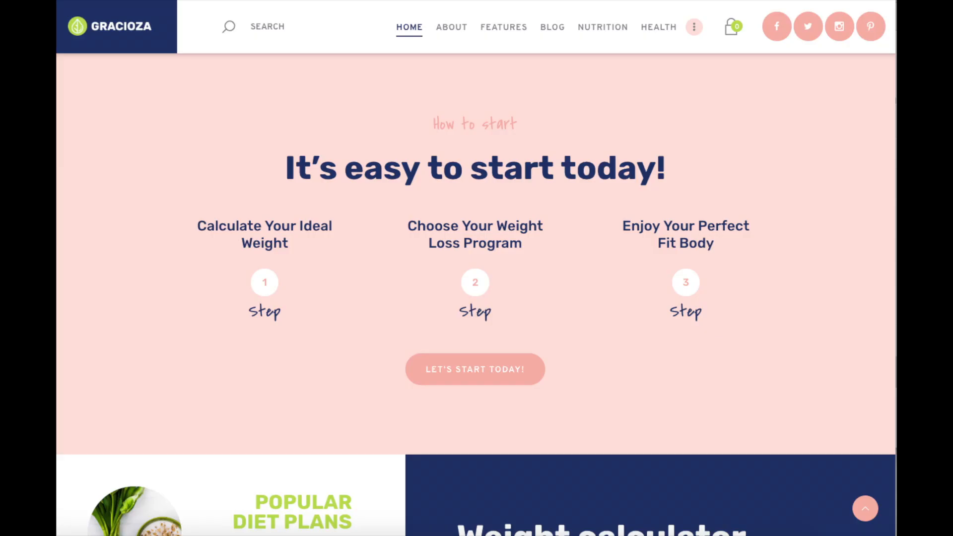
scroll("up", 3)
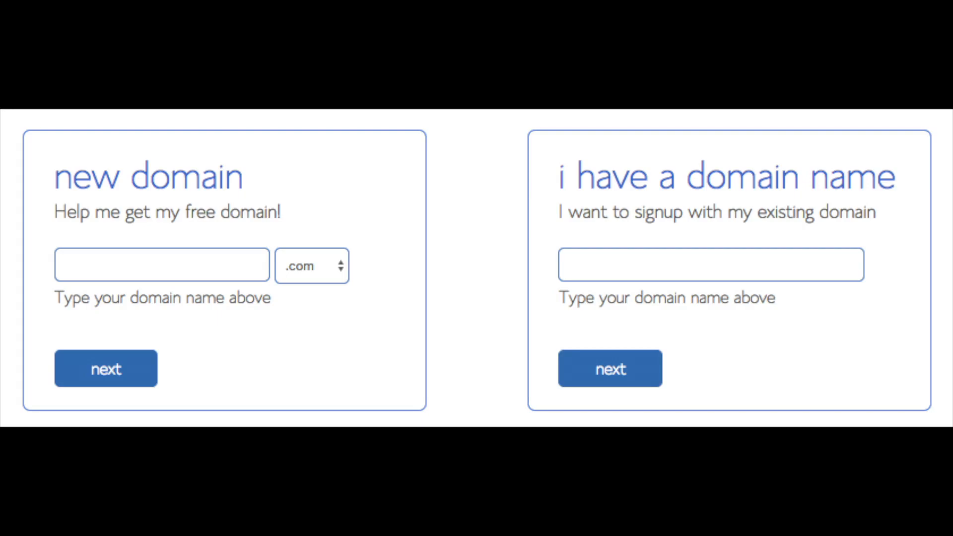
Step: Choose a domain for the new Bluehost hosting account and continue
left_click(311, 266)
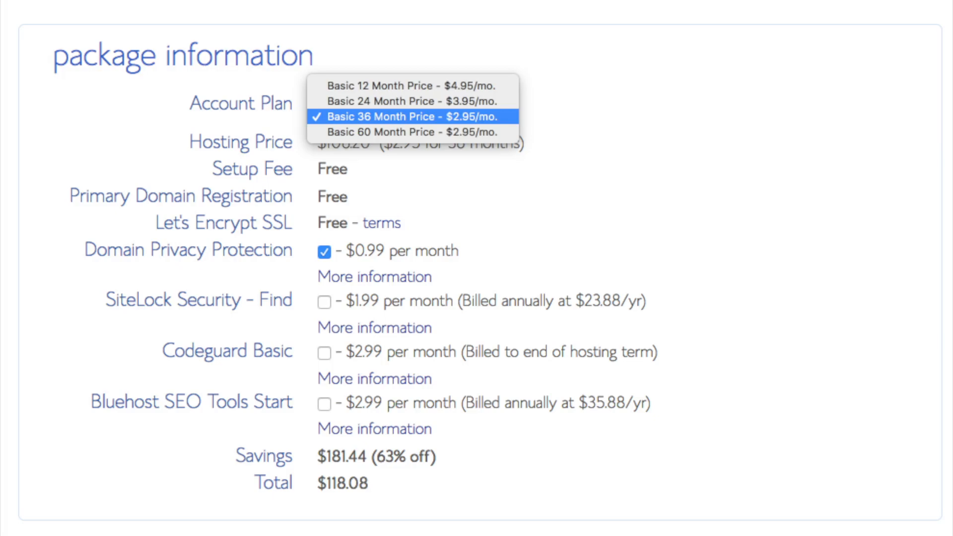
Step: Pick the Basic 36 Month plan and view the SEO Tools Start details
left_click(418, 116)
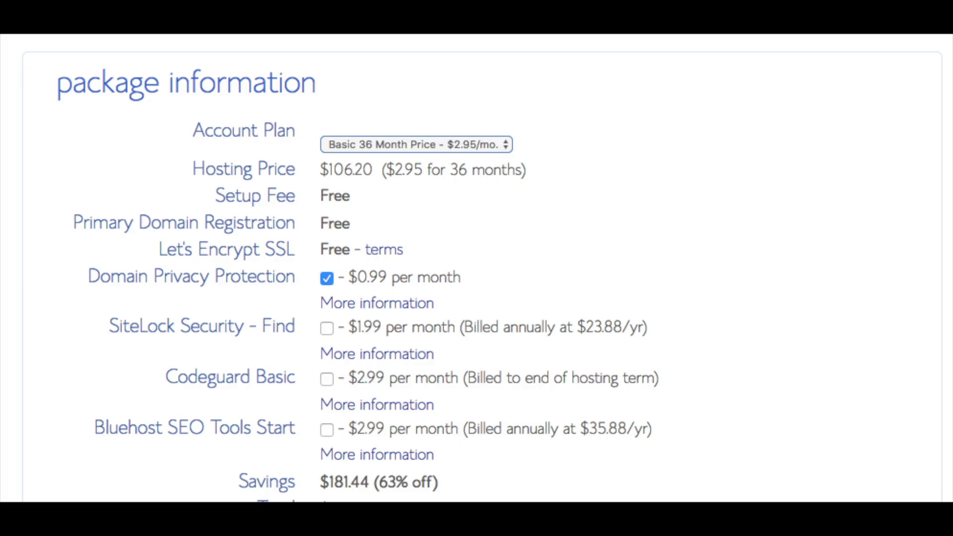
left_click(377, 303)
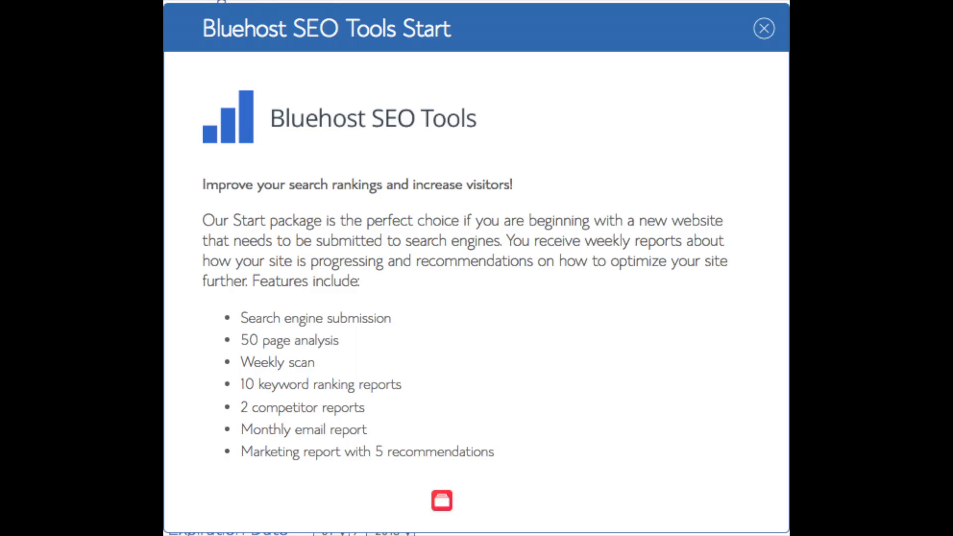
Step: Close the SEO Tools details and submit payment for the hosting order
left_click(764, 28)
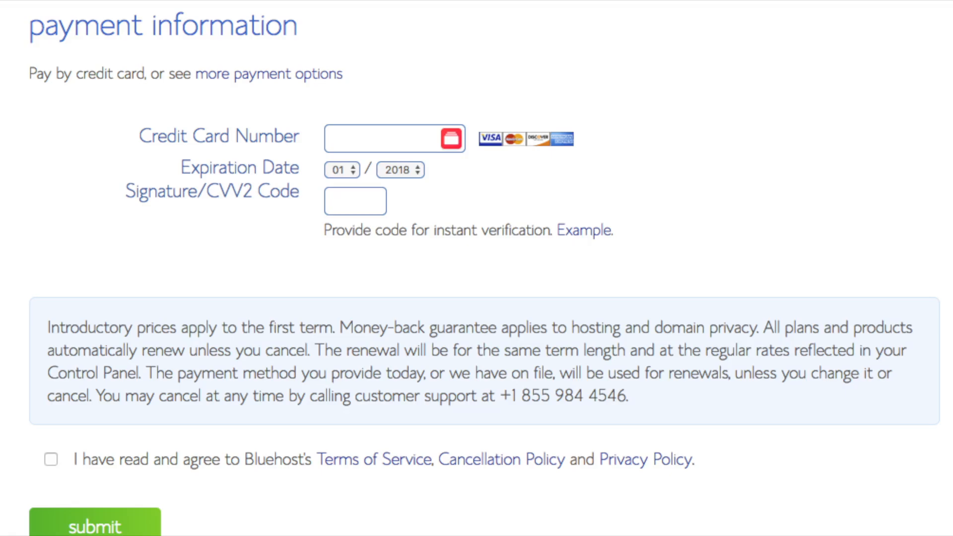
left_click(95, 525)
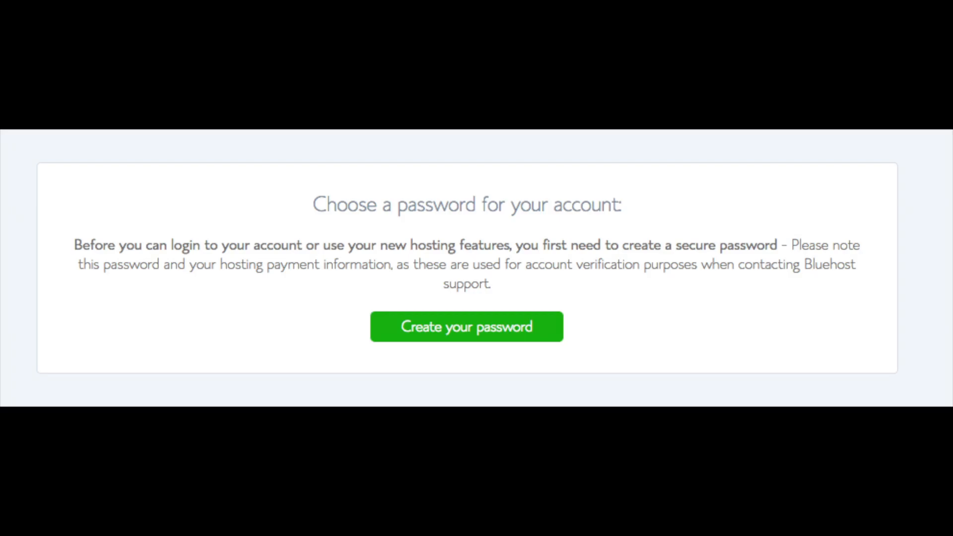
Step: Create and confirm the account password, then log in to Bluehost
left_click(466, 327)
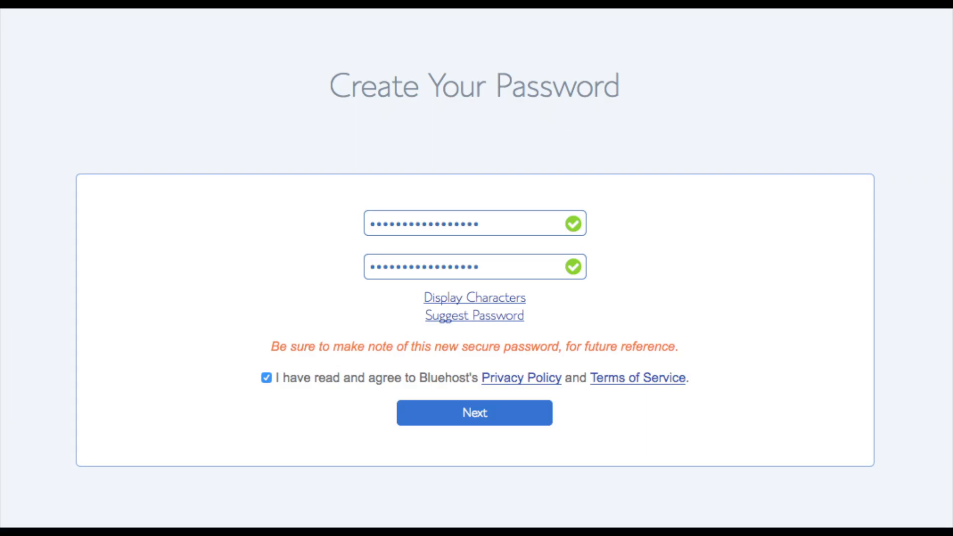
left_click(475, 412)
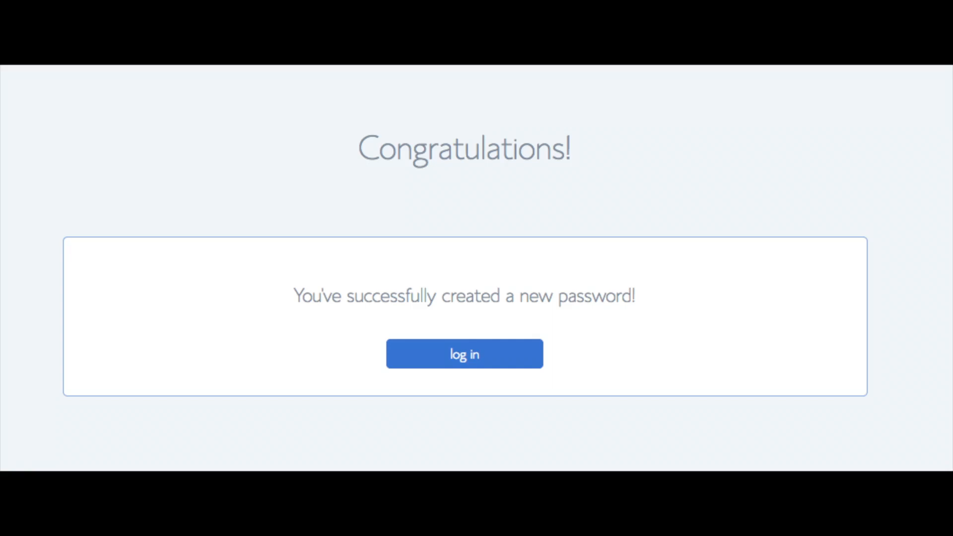
left_click(464, 354)
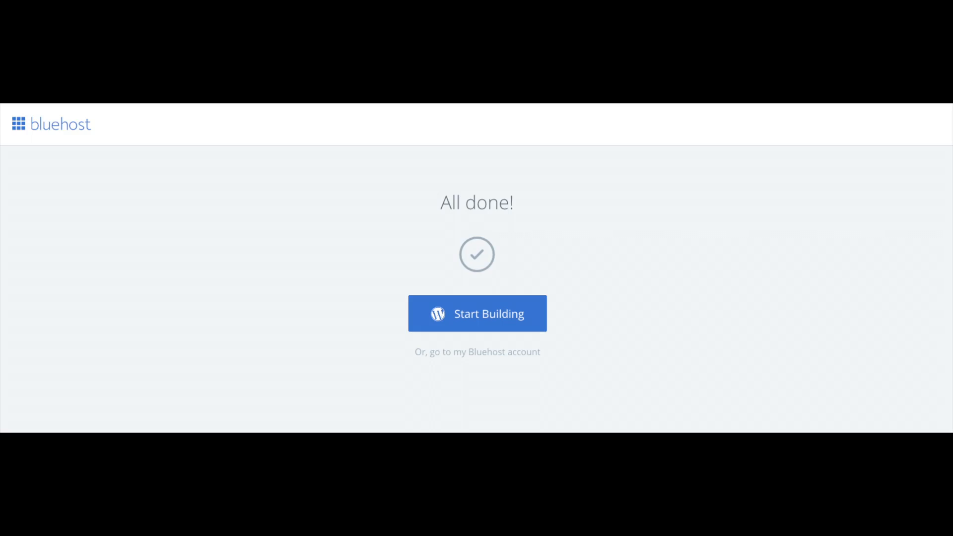
Step: Start building the site from the All done! screen
left_click(477, 314)
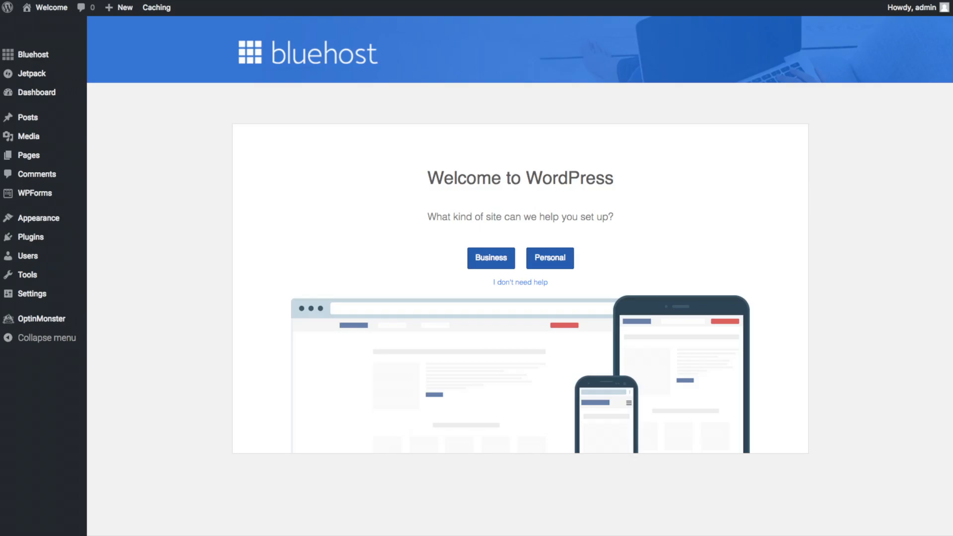
Step: Skip the Bluehost guided setup with 'I don't need help'
left_click(34, 54)
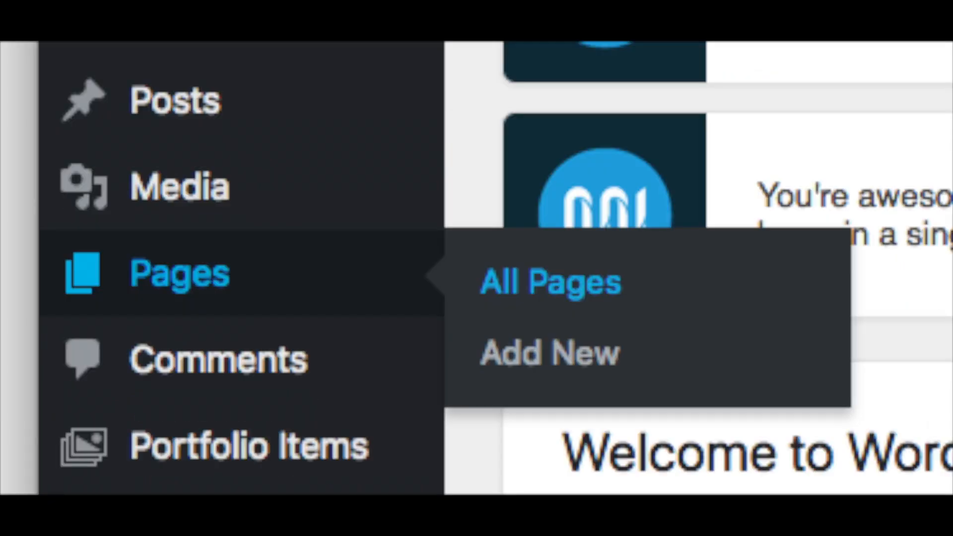
mouse_move(128, 185)
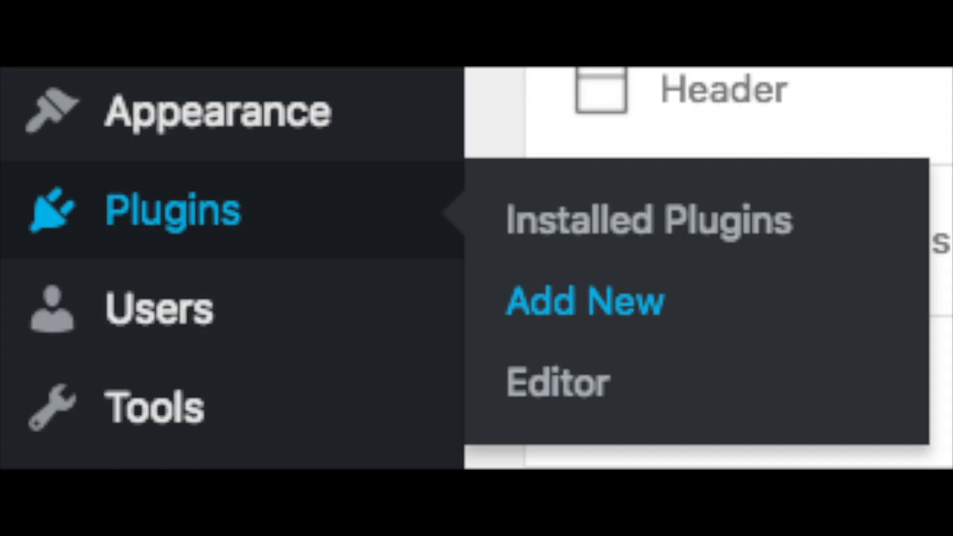
left_click(585, 301)
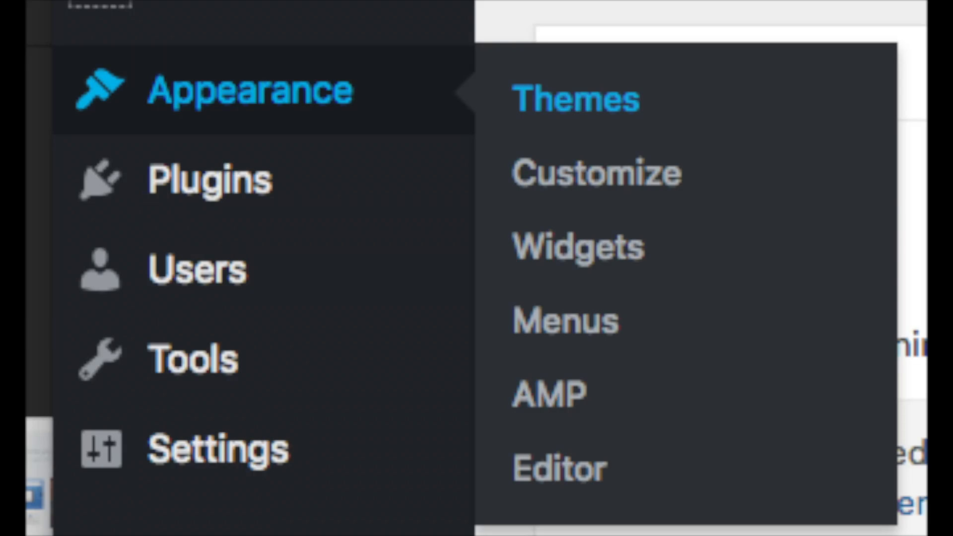
Step: Browse popular themes like Hestia, Sydney and OceanWP in Appearance > Themes
left_click(575, 97)
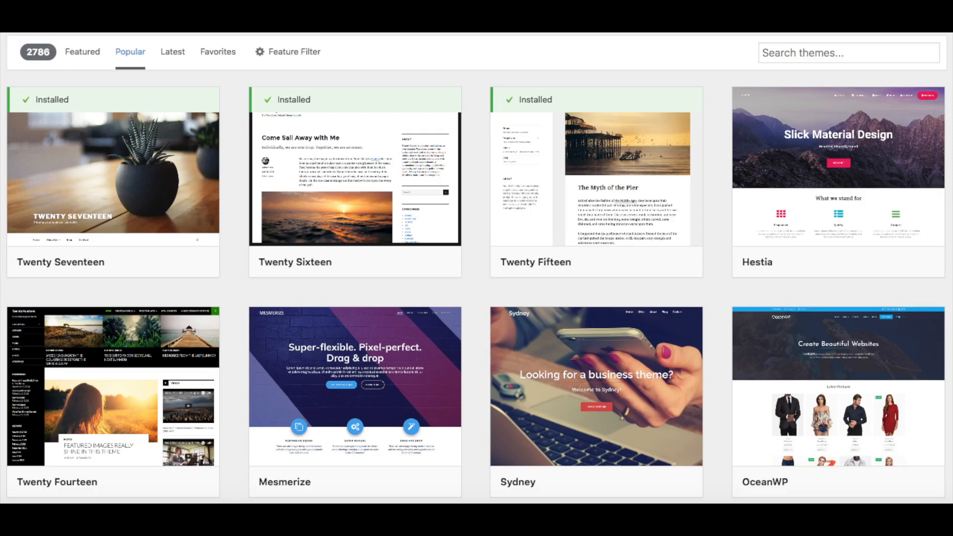
left_click(77, 49)
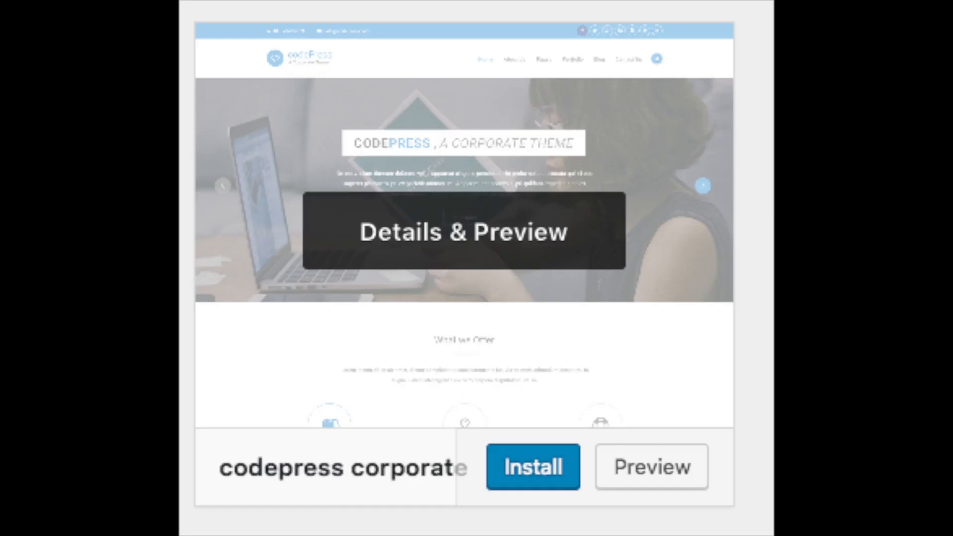
left_click(533, 467)
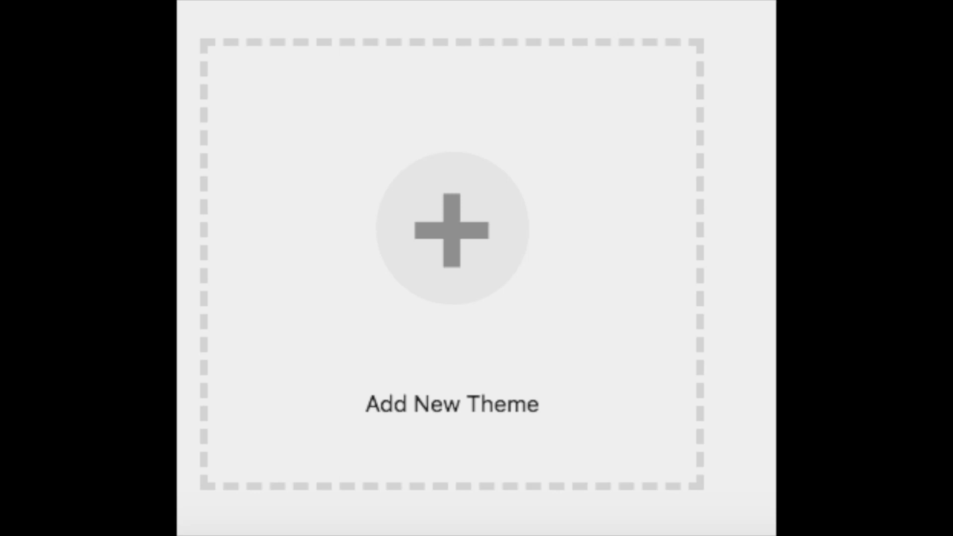
Step: Search ThemeForest for 'health blog' and then 'fitness blog'
left_click(452, 230)
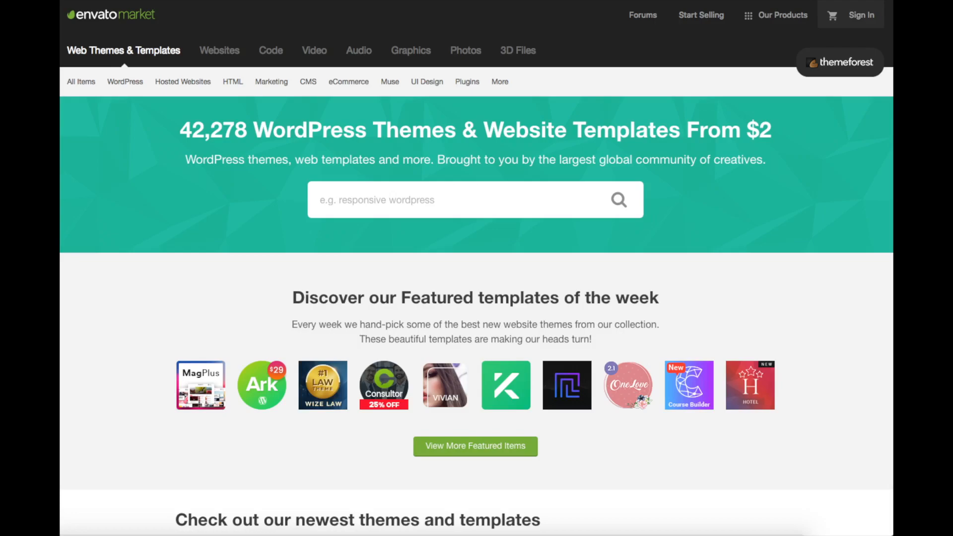
type("health blog")
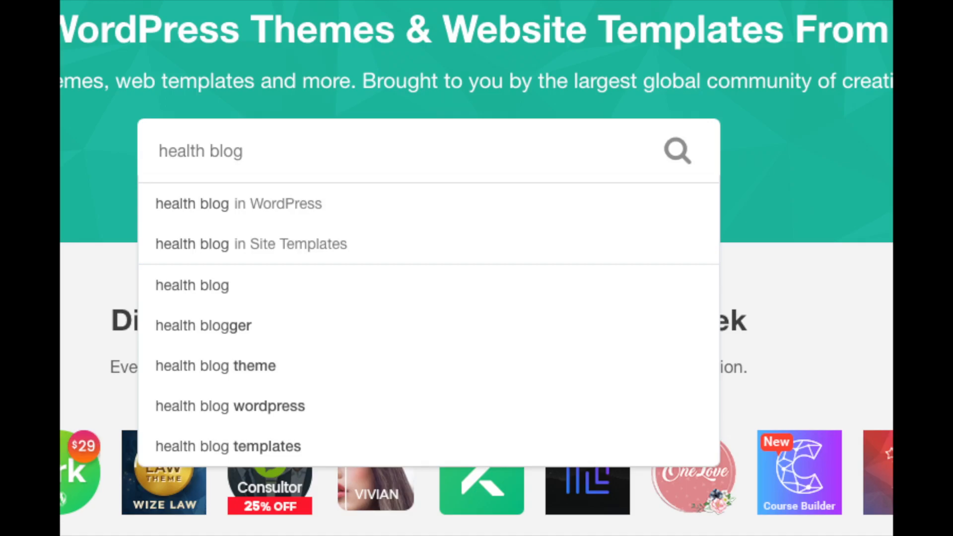
type("fitness blog")
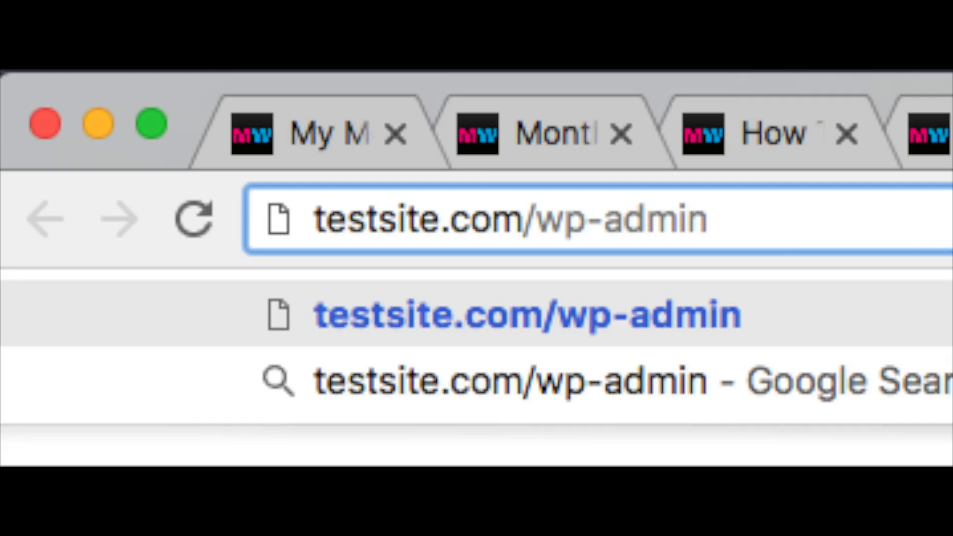
Step: Load testsite.com/wp-admin to reach the WordPress login page
key("Enter")
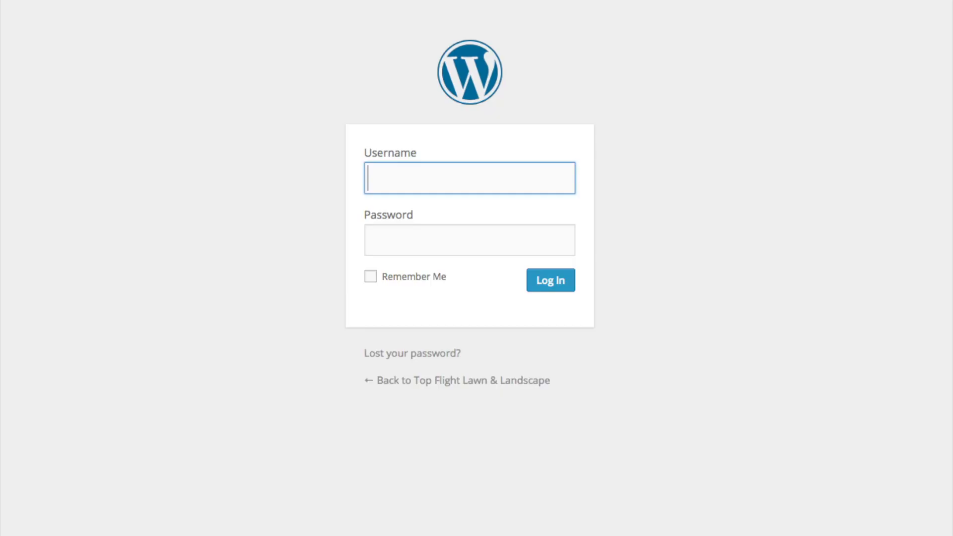